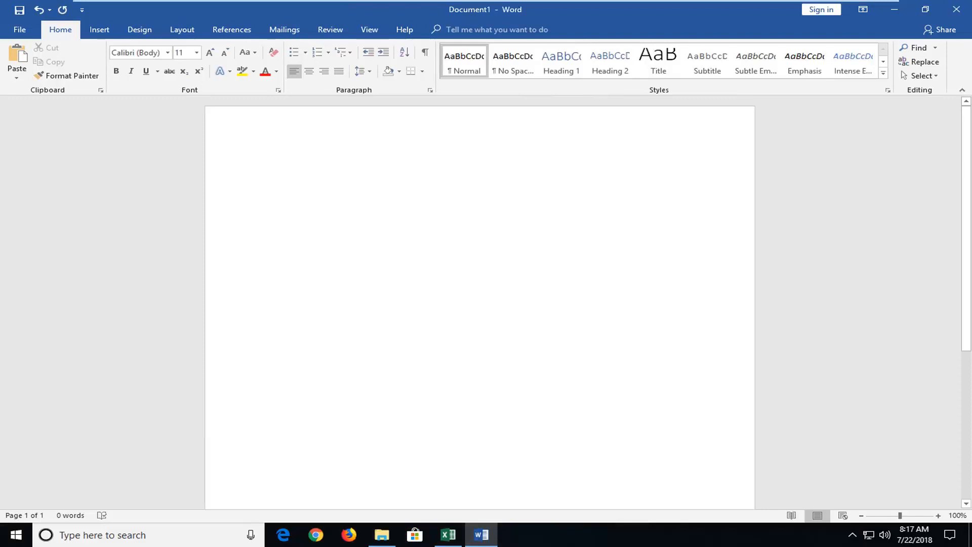
Click into the blank page, then show the File backstage Info page.
{"action": "left_click", "coordinate": [269, 170]}
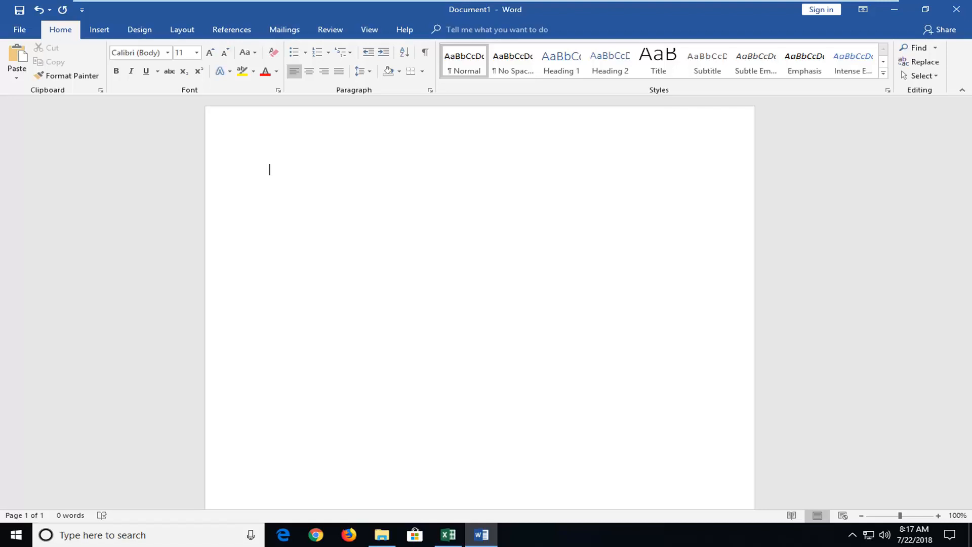
{"action": "left_click", "coordinate": [19, 29]}
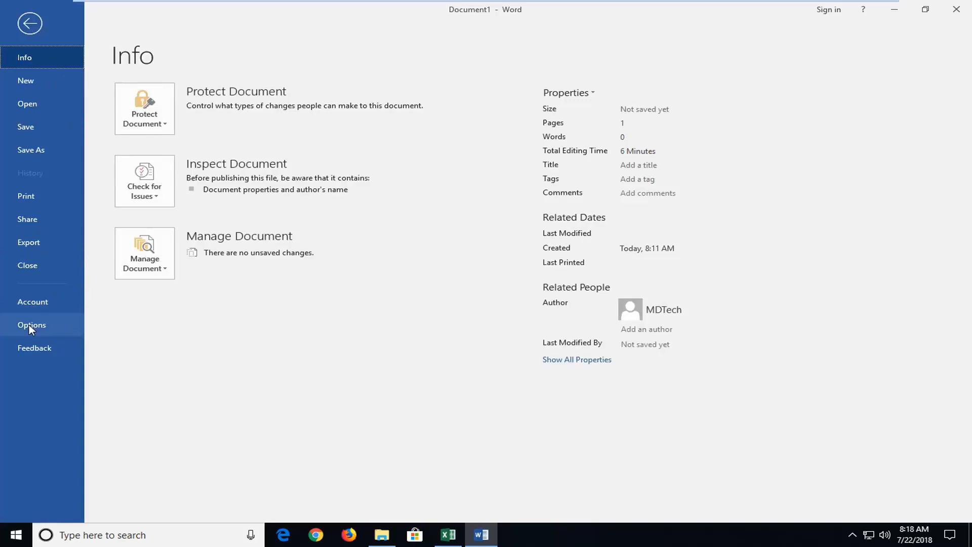
Change Word's Office Theme from Colorful to Dark Gray in Word Options.
{"action": "left_click", "coordinate": [31, 325]}
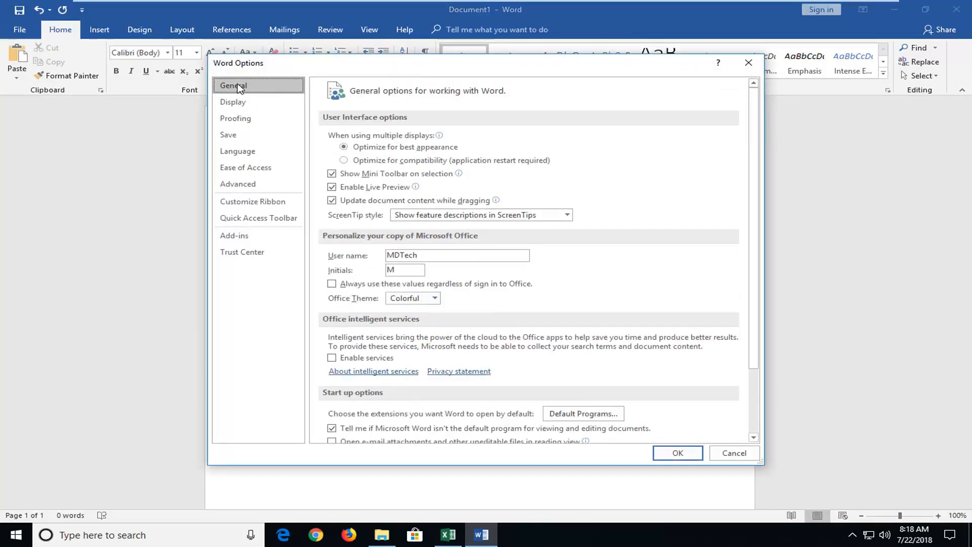
{"action": "mouse_move", "coordinate": [355, 247]}
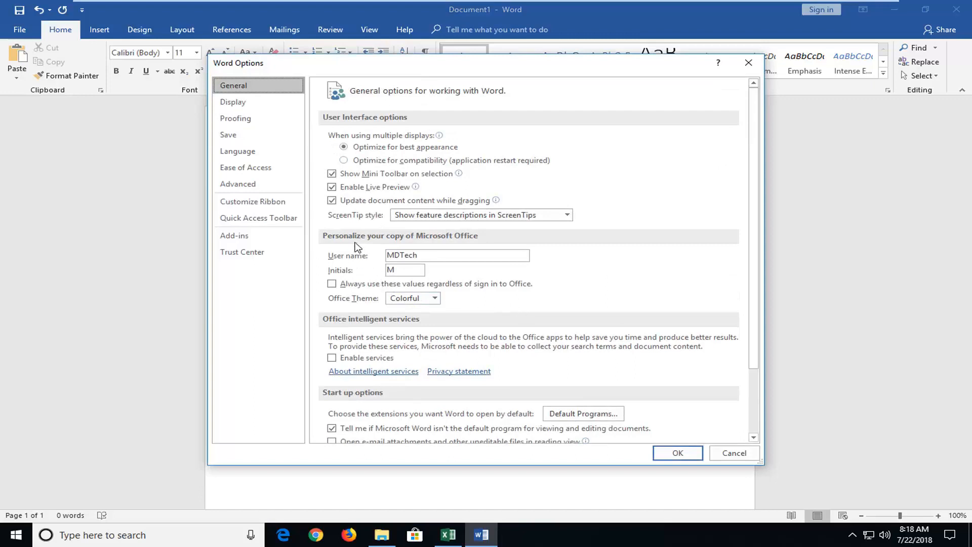
{"action": "mouse_move", "coordinate": [406, 247]}
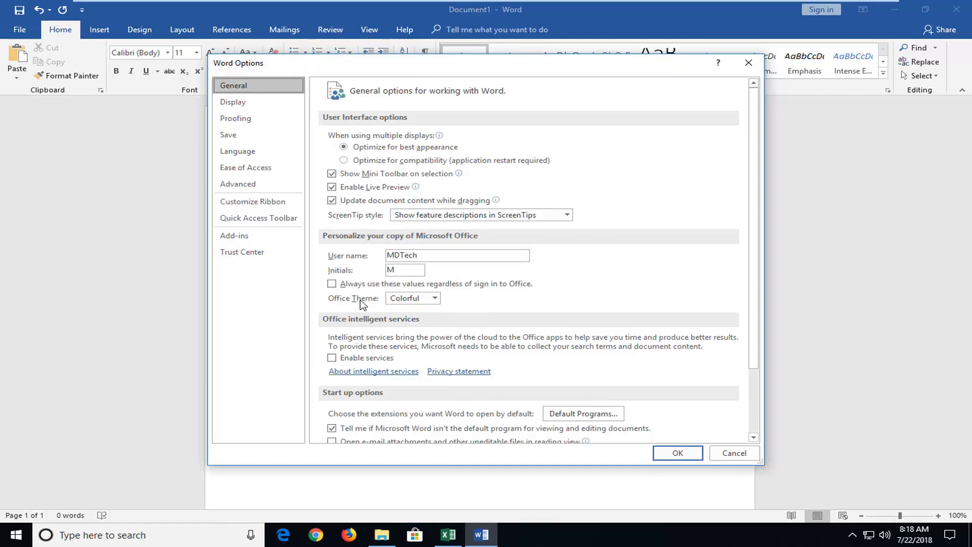
{"action": "left_click", "coordinate": [434, 298]}
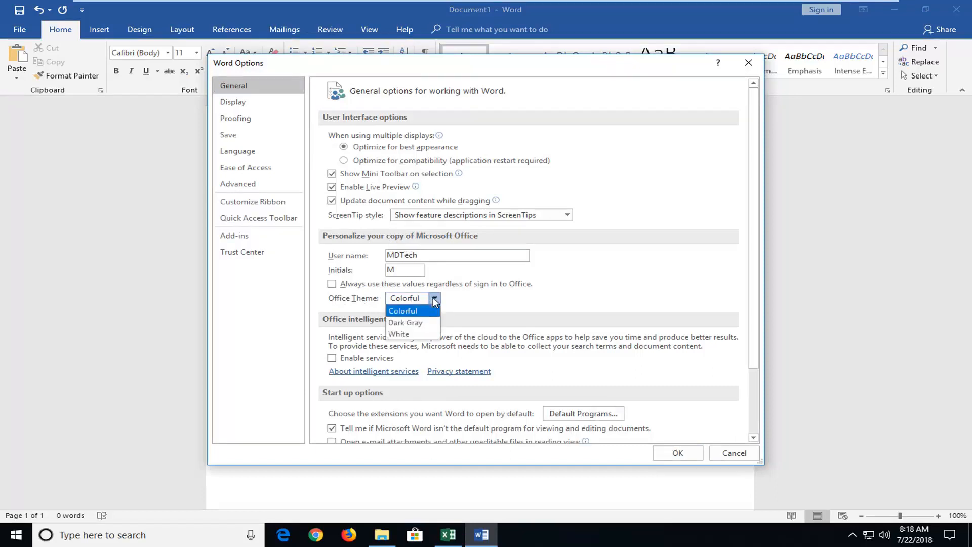
{"action": "mouse_move", "coordinate": [405, 322]}
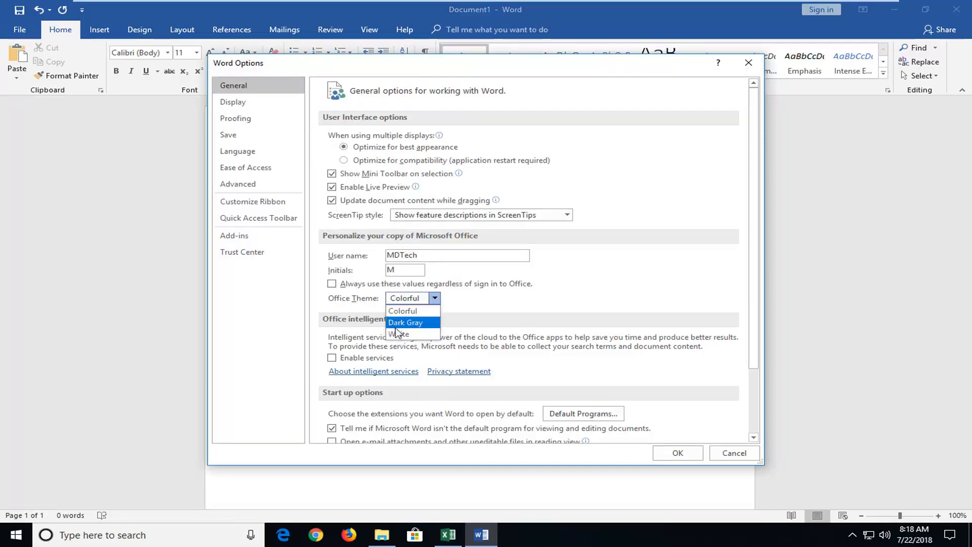
{"action": "left_click", "coordinate": [406, 322]}
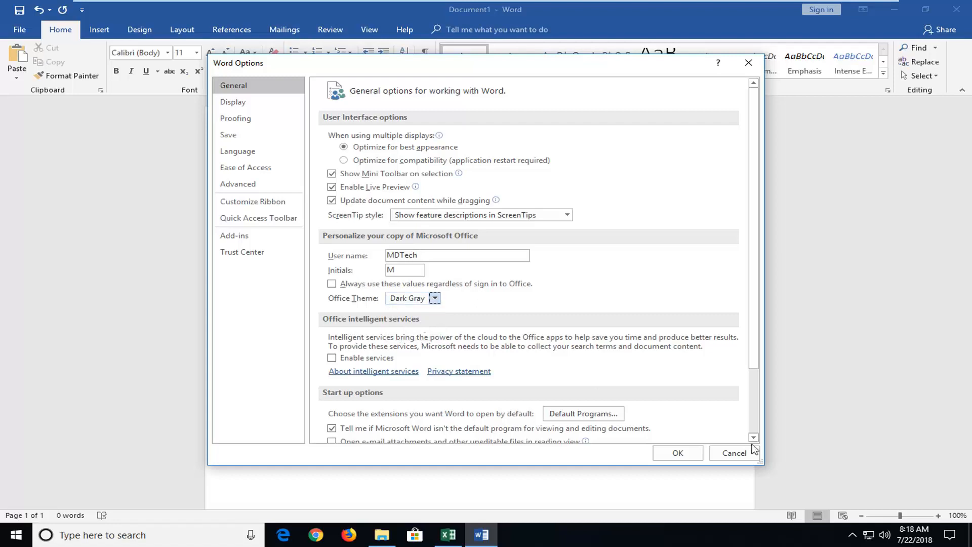
{"action": "left_click", "coordinate": [734, 452]}
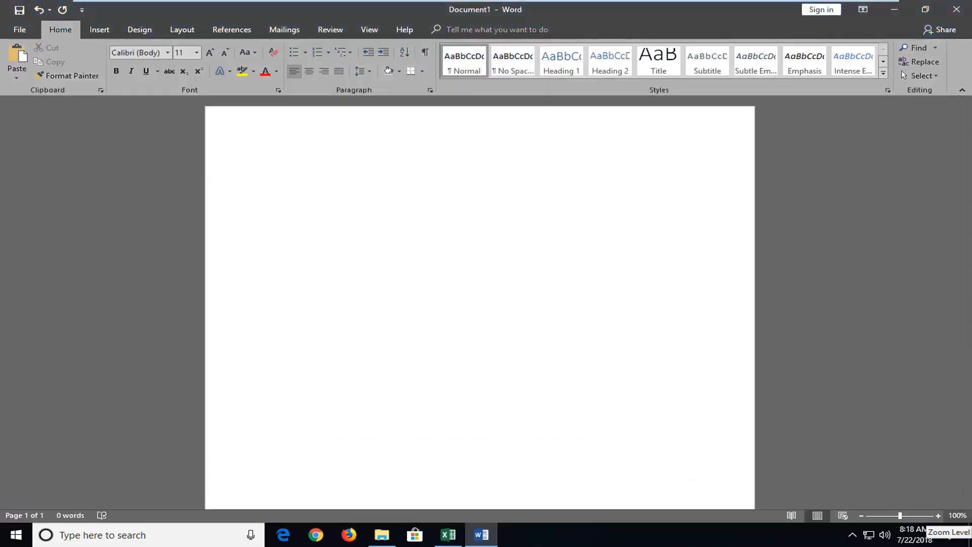
{"action": "left_click", "coordinate": [268, 169]}
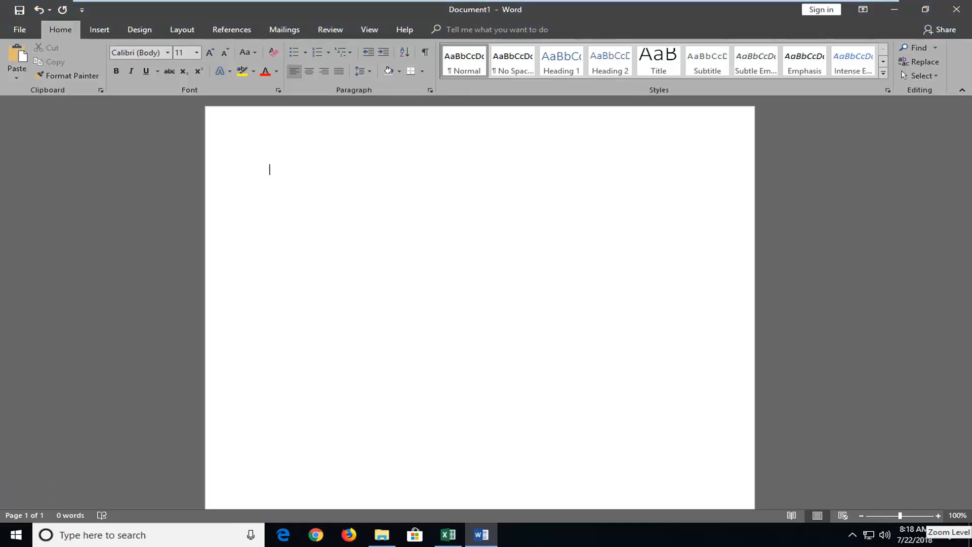
{"action": "left_click", "coordinate": [448, 534]}
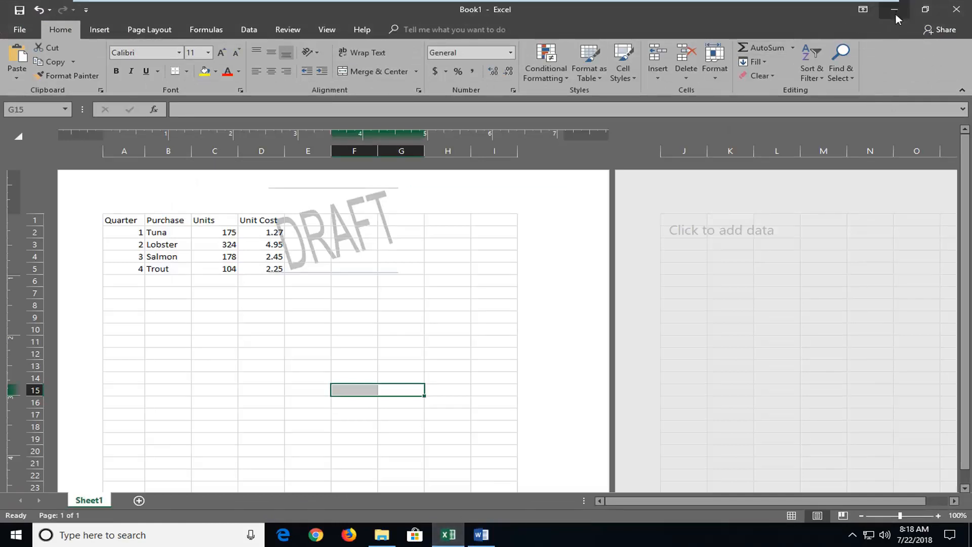
{"action": "left_click", "coordinate": [480, 535]}
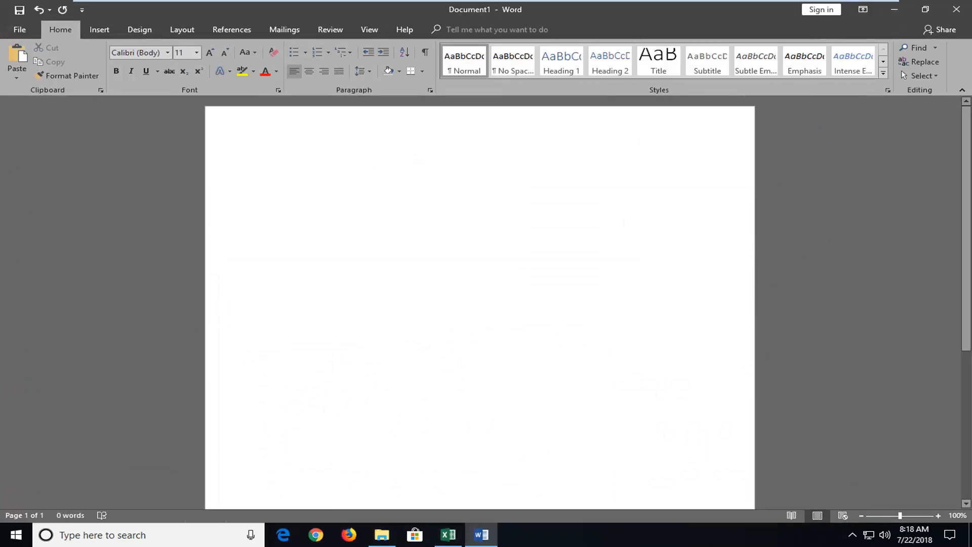
{"action": "left_click", "coordinate": [269, 170]}
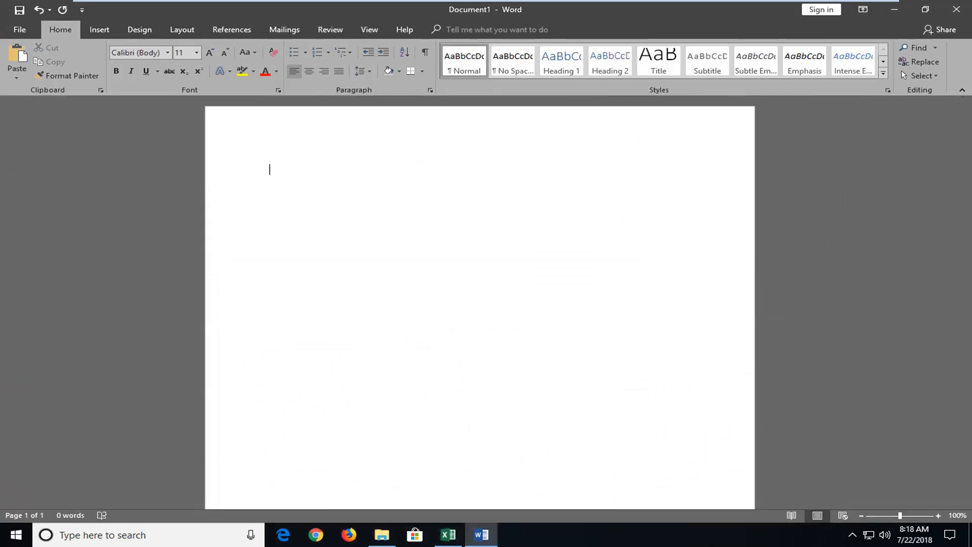